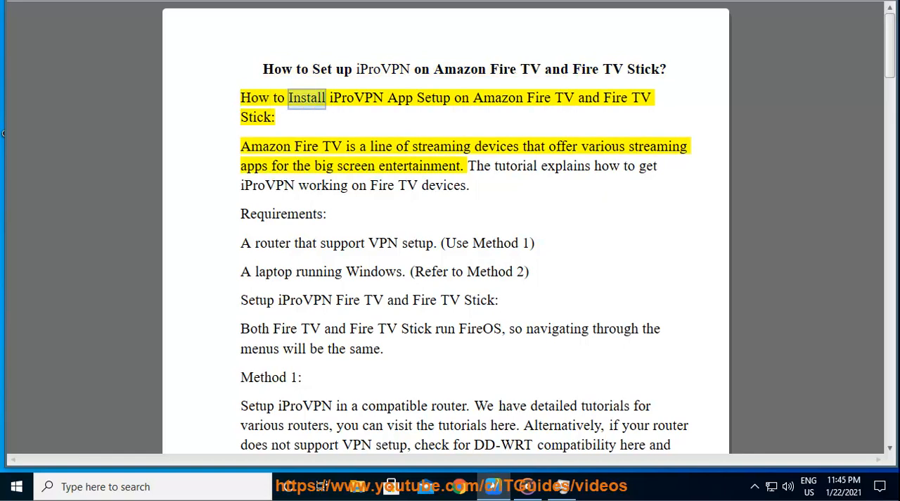
- Select Method 1 lines, then scroll past the Method 1 images to the 'Method 2:' heading
{"action": "double_click", "coordinate": [538, 97]}
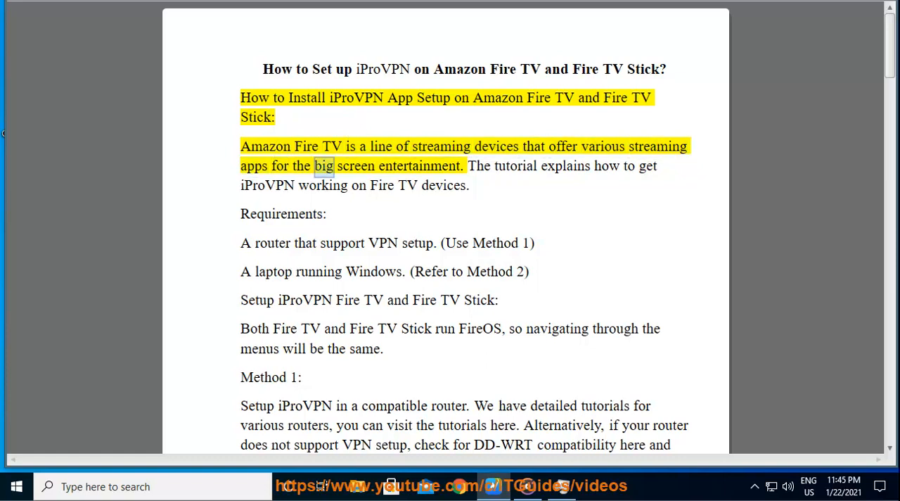
{"action": "double_click", "coordinate": [514, 165]}
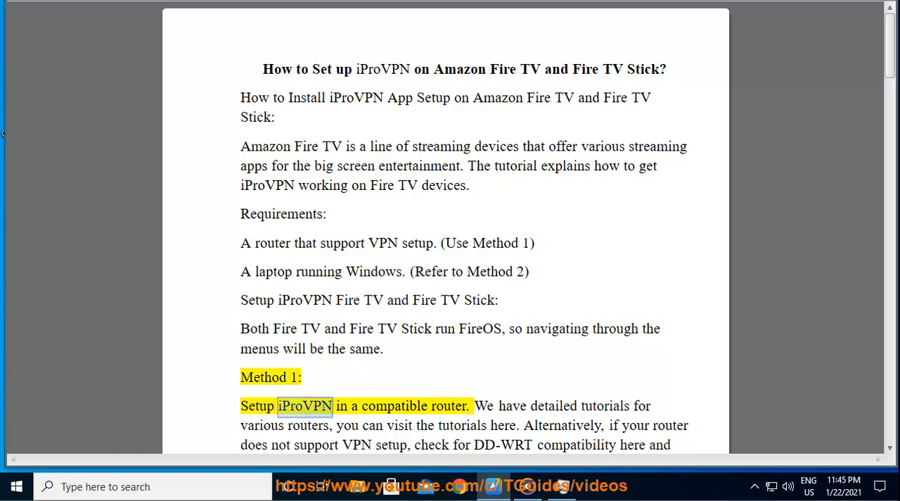
{"action": "double_click", "coordinate": [448, 405]}
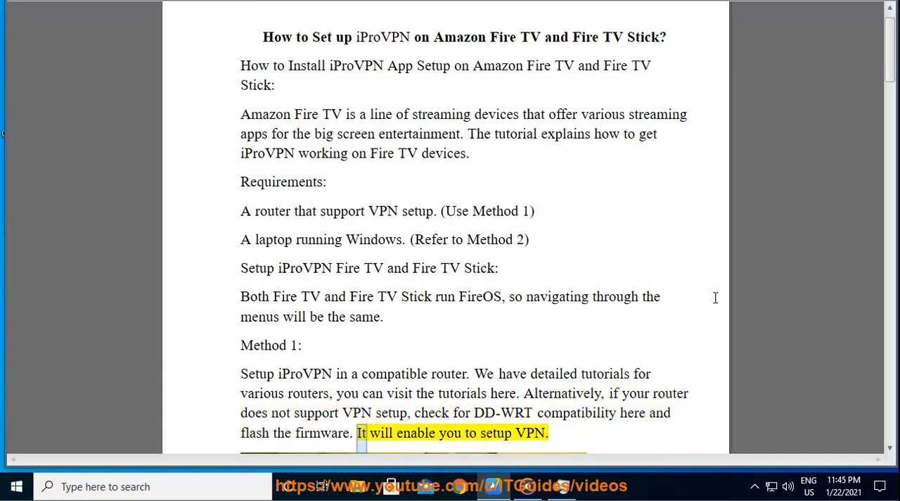
{"action": "scroll", "scroll_direction": "down", "scroll_amount": 3}
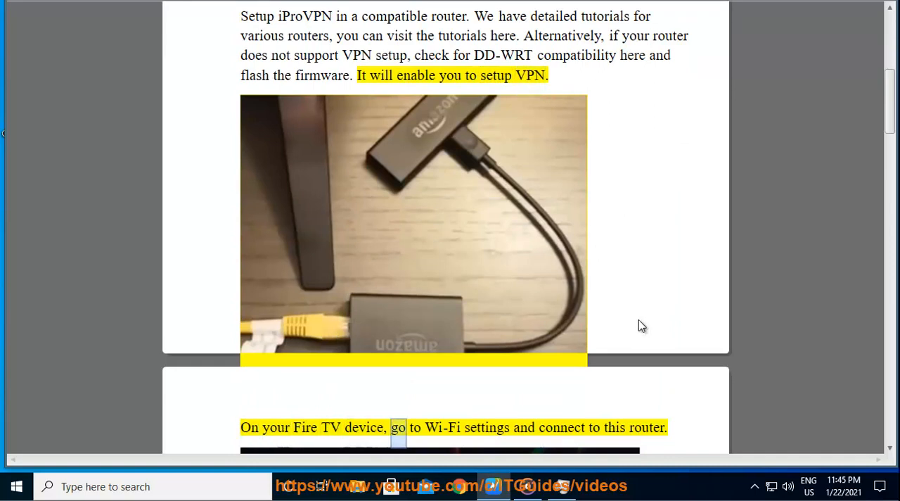
{"action": "scroll", "scroll_direction": "down", "scroll_amount": 3}
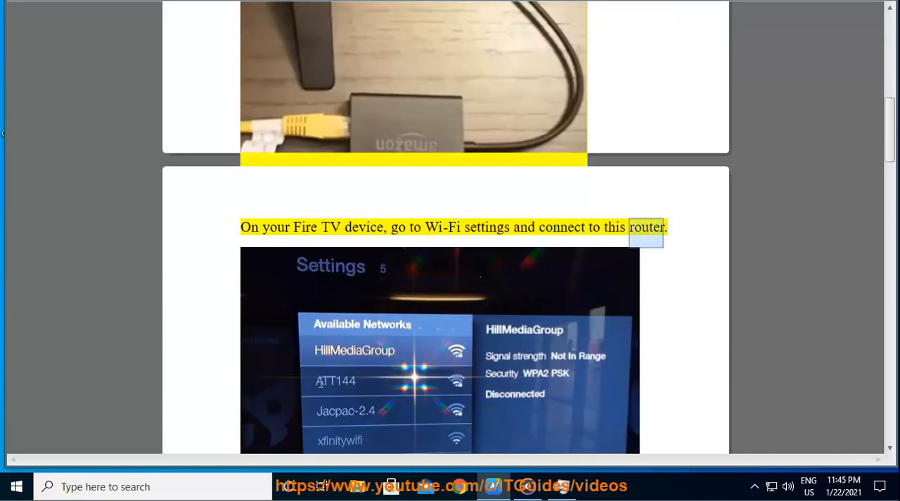
{"action": "scroll", "scroll_direction": "down", "scroll_amount": 3}
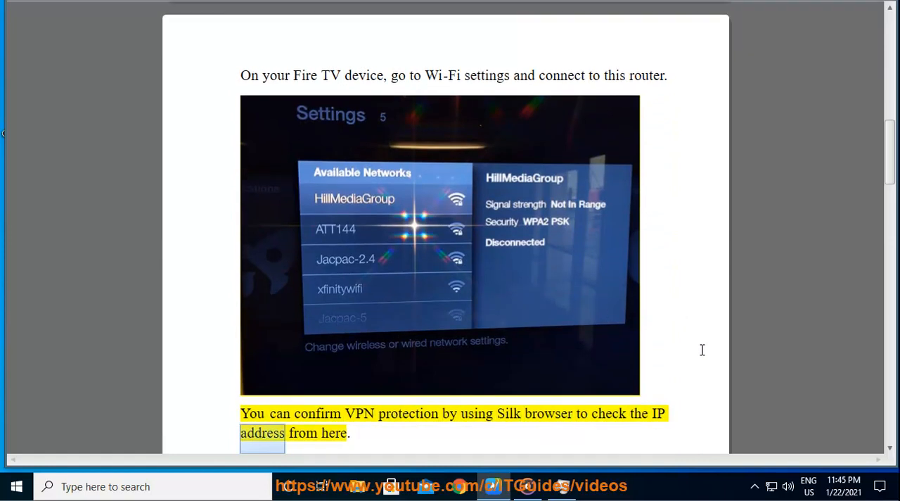
{"action": "scroll", "scroll_direction": "down", "scroll_amount": 3}
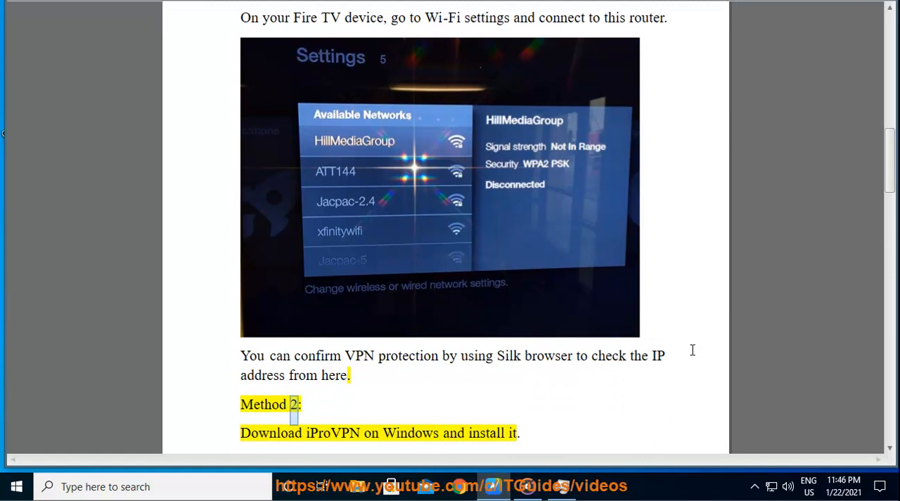
- Scroll Method 2 to the Change Adapter Settings step, then open Network and Sharing Center
{"action": "double_click", "coordinate": [411, 432]}
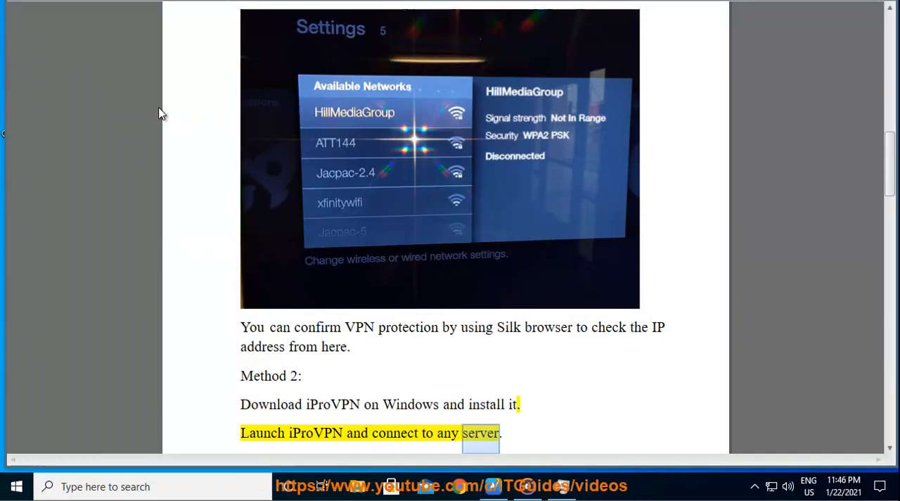
{"action": "scroll", "scroll_direction": "down", "scroll_amount": 3}
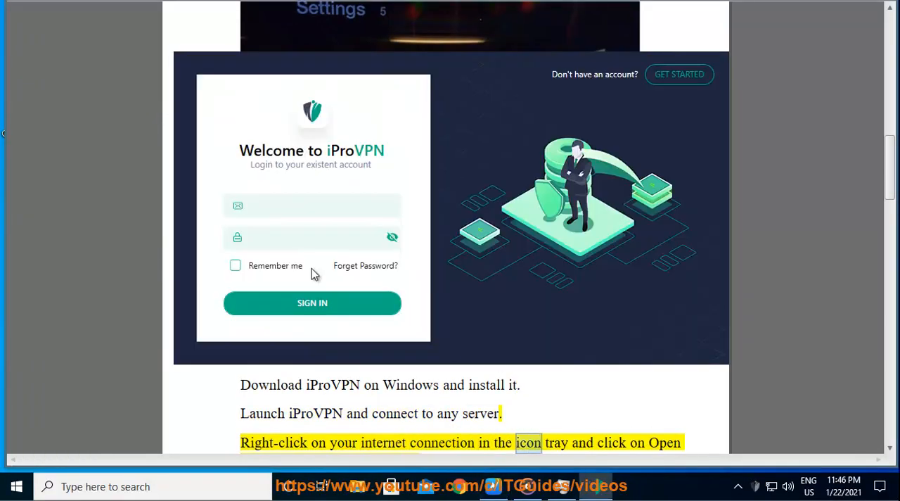
{"action": "scroll", "scroll_direction": "down", "scroll_amount": 3}
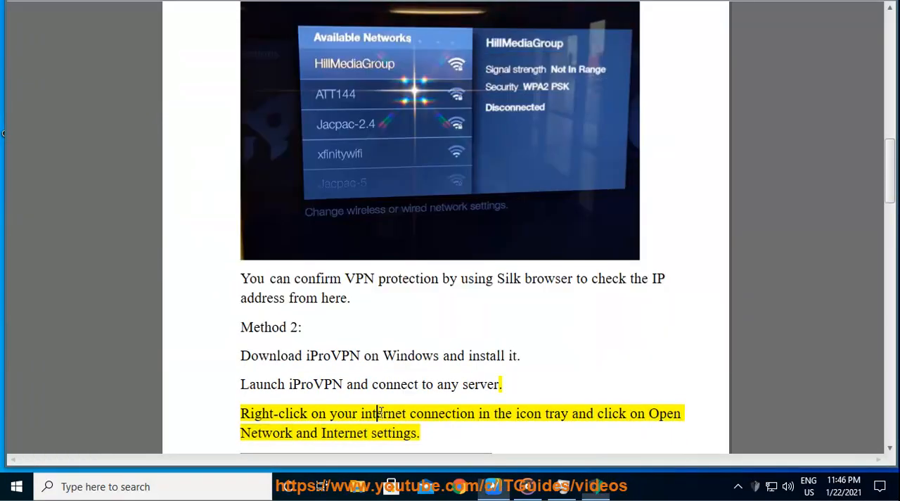
{"action": "scroll", "scroll_direction": "down", "scroll_amount": 3}
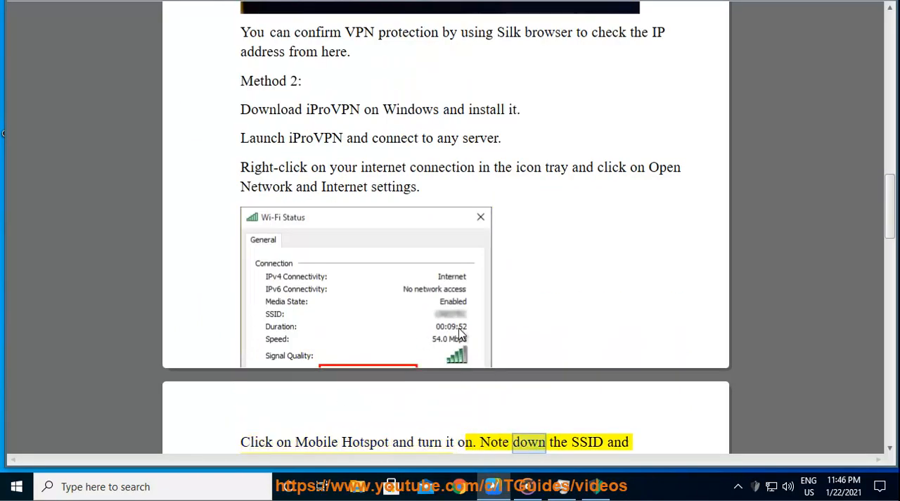
{"action": "scroll", "scroll_direction": "down", "scroll_amount": 3}
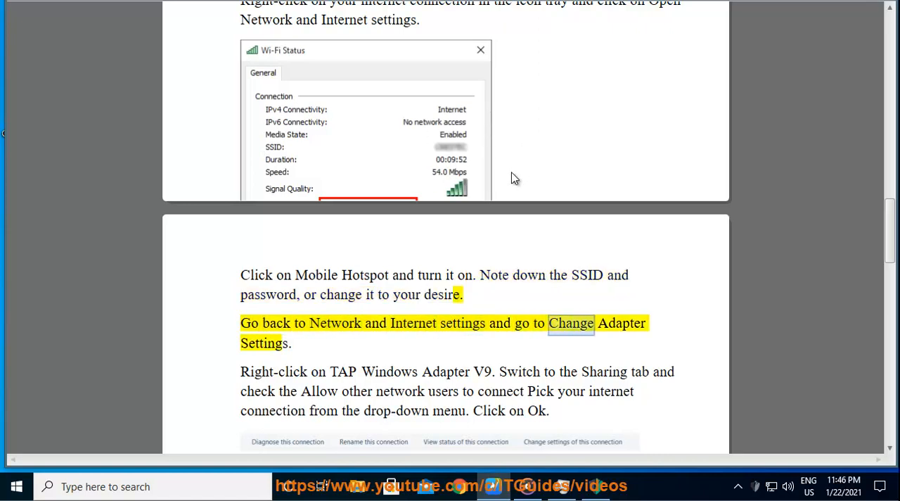
{"action": "left_click", "coordinate": [105, 486]}
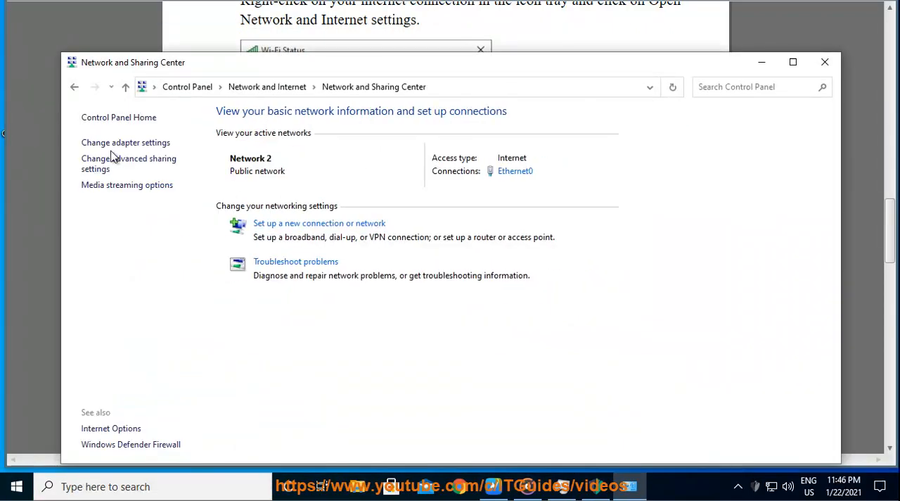
- Open the Network Connections list and right-click the VirtualBox Host-Only Network adapter
{"action": "left_click", "coordinate": [125, 142]}
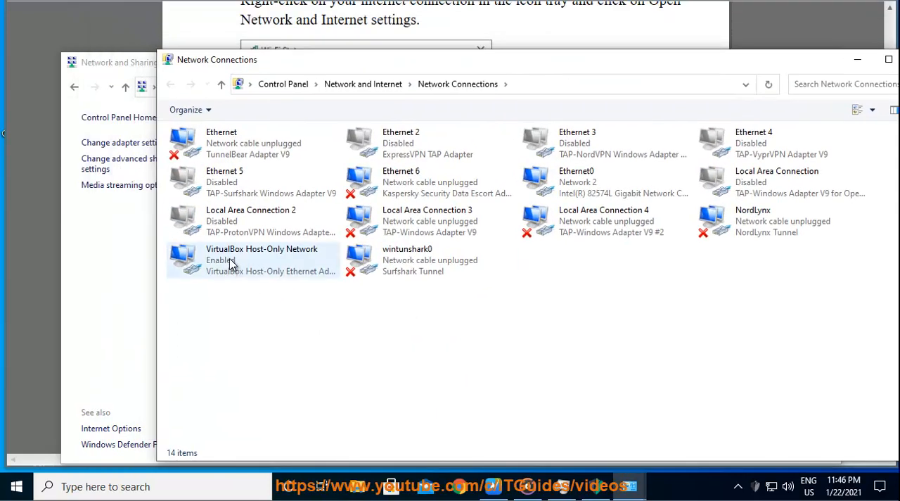
{"action": "left_click", "coordinate": [253, 259]}
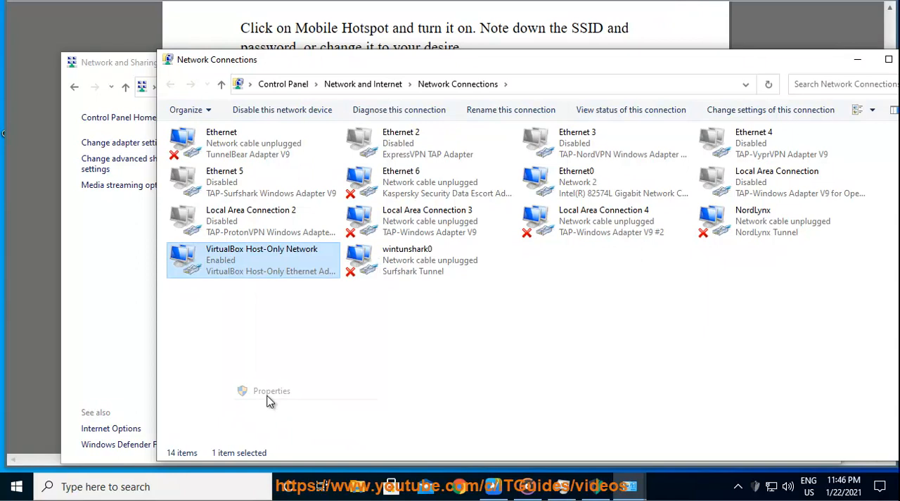